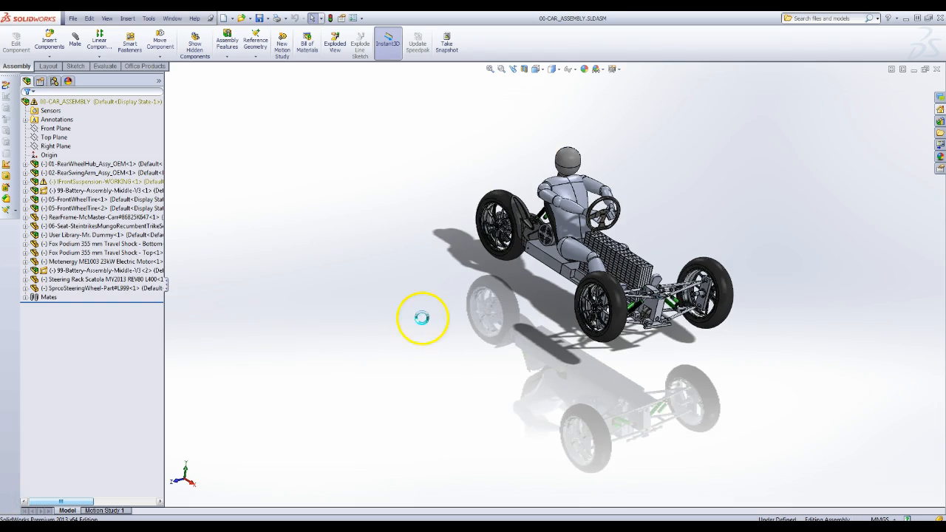
- Orbit to a close three-quarter view of the battery pack and driver
left_click_drag(421, 318, 633, 266)
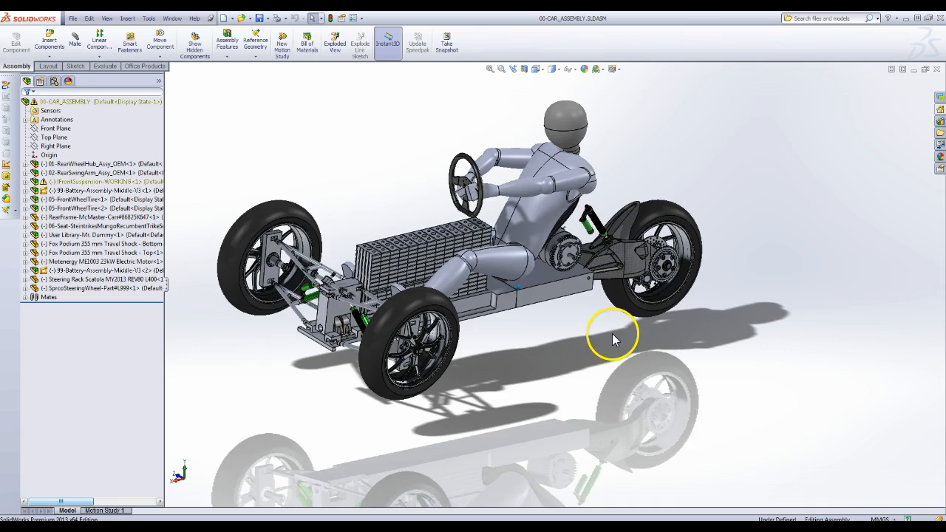
left_click_drag(614, 339, 597, 331)
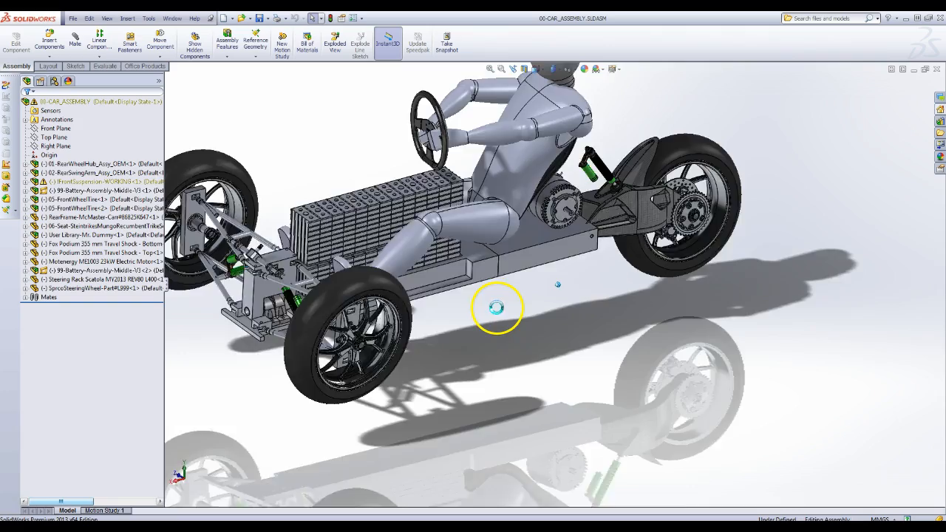
- Orbit under the chassis, then close in on the rear swing arm, motor and shock
left_click_drag(497, 309, 653, 390)
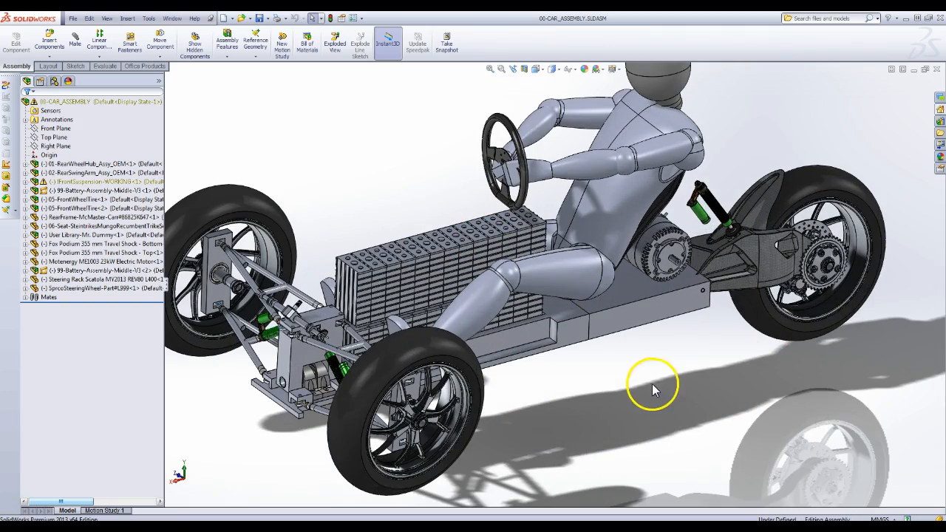
left_click_drag(650, 388, 548, 372)
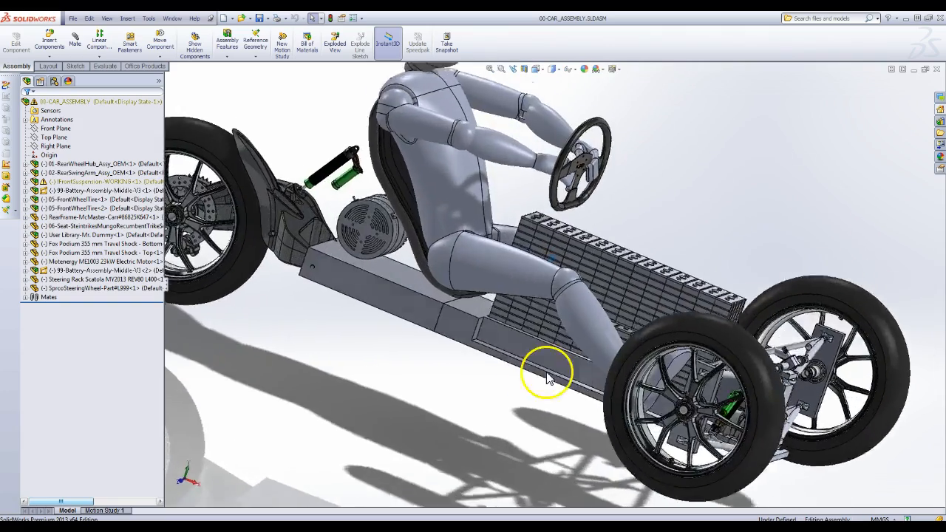
left_click_drag(547, 377, 529, 313)
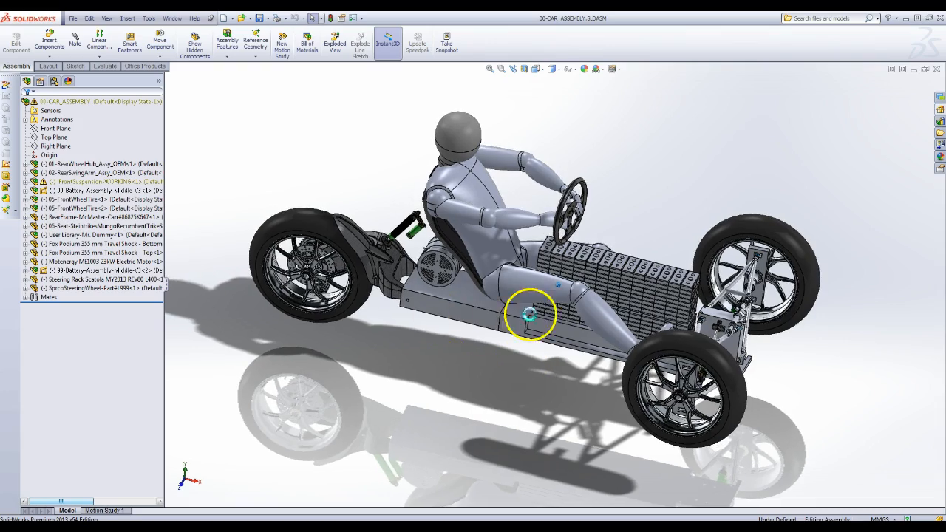
left_click_drag(529, 314, 407, 281)
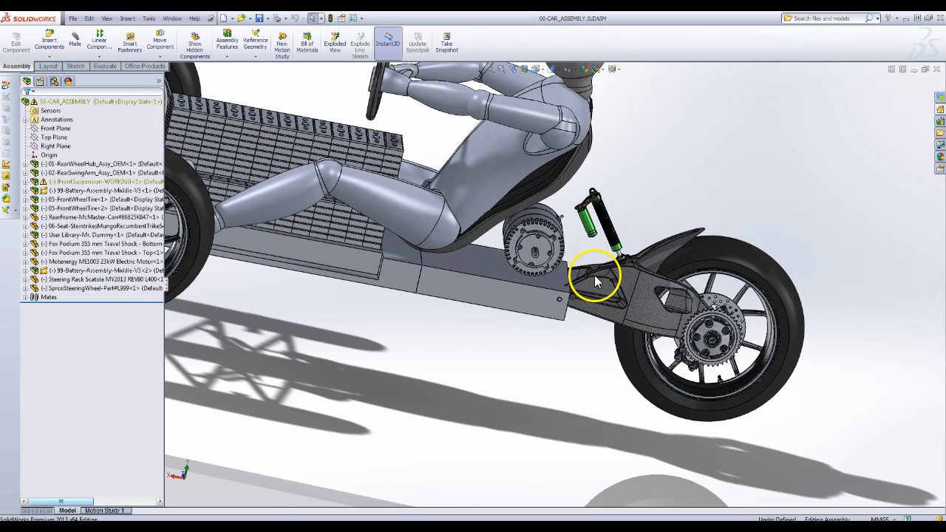
mouse_move(535, 244)
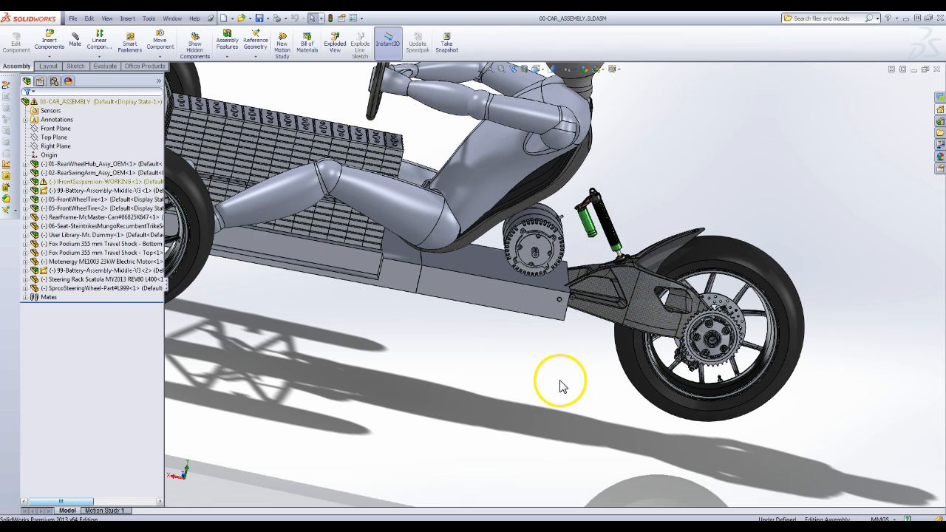
- Orbit close over the driver and steering wheel, then pull back to the whole chassis
left_click_drag(559, 381, 432, 287)
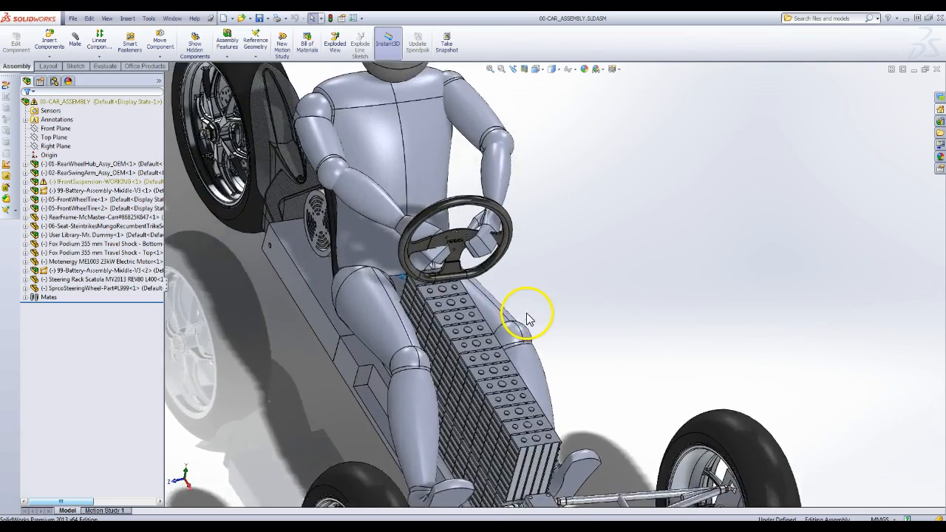
left_click_drag(525, 314, 565, 370)
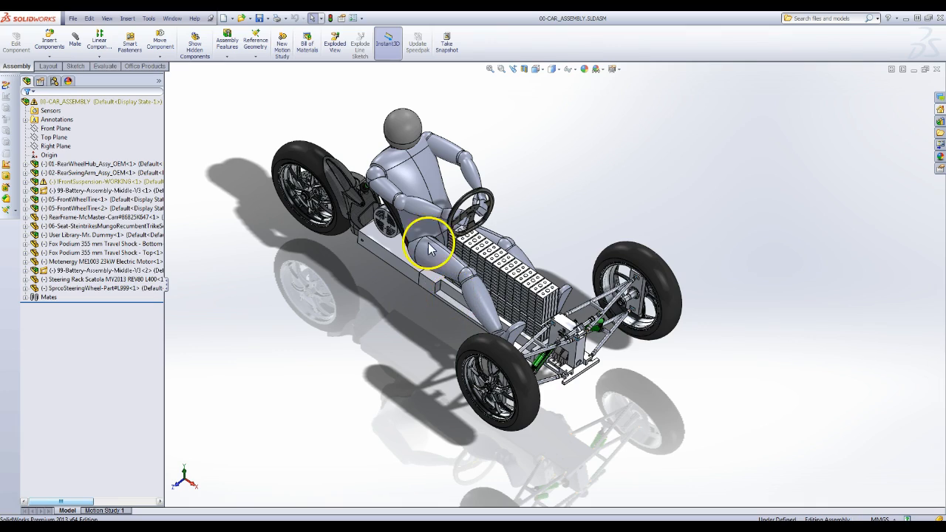
left_click_drag(429, 249, 426, 279)
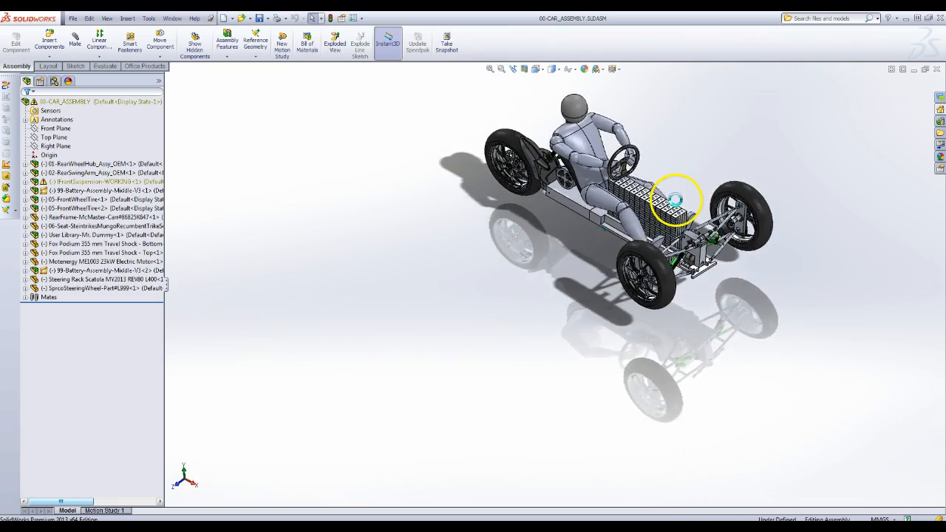
left_click_drag(672, 200, 491, 355)
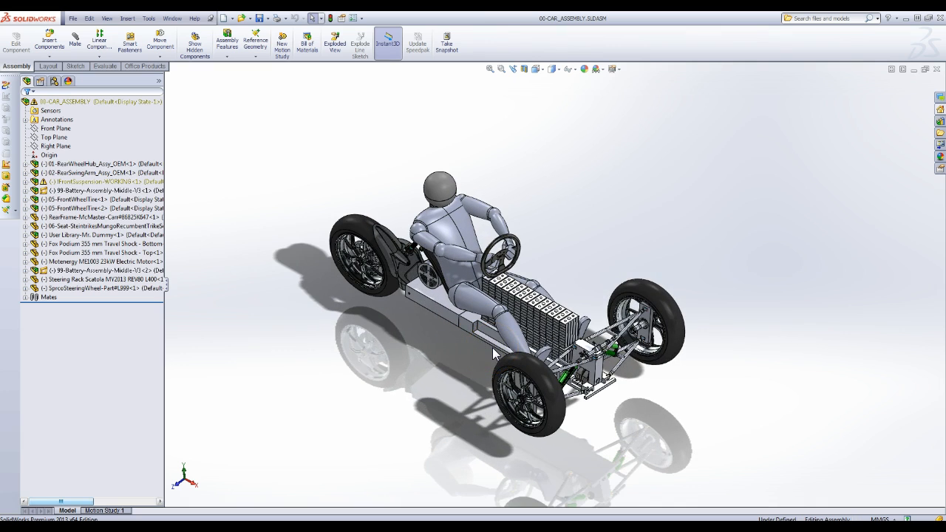
left_click(532, 319)
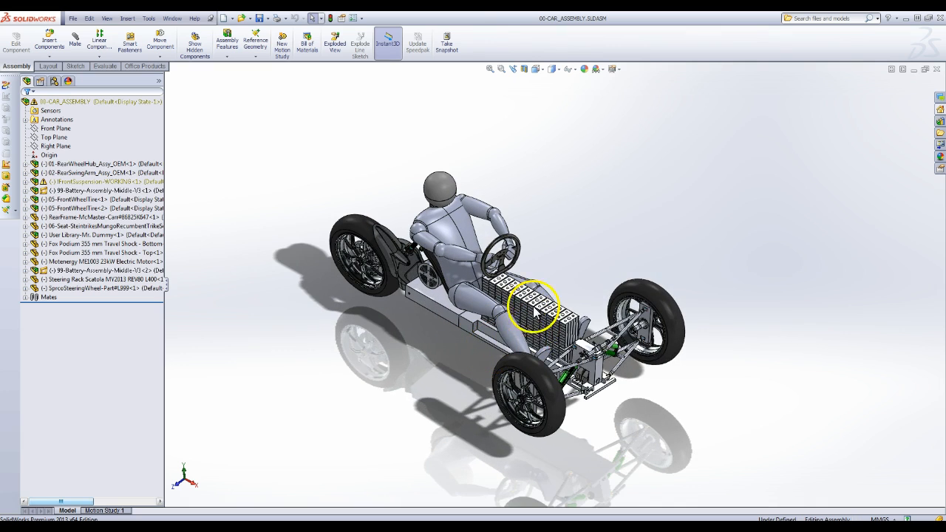
left_click_drag(535, 311, 530, 337)
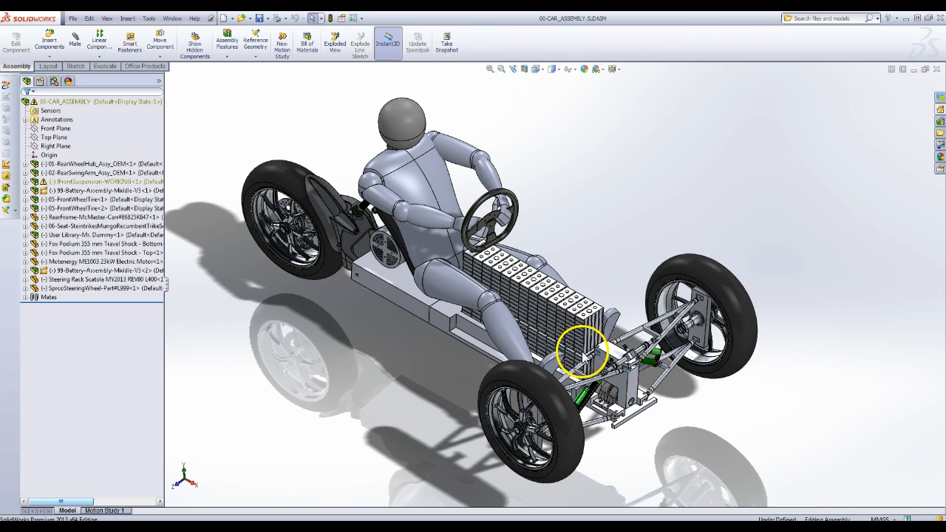
mouse_move(568, 334)
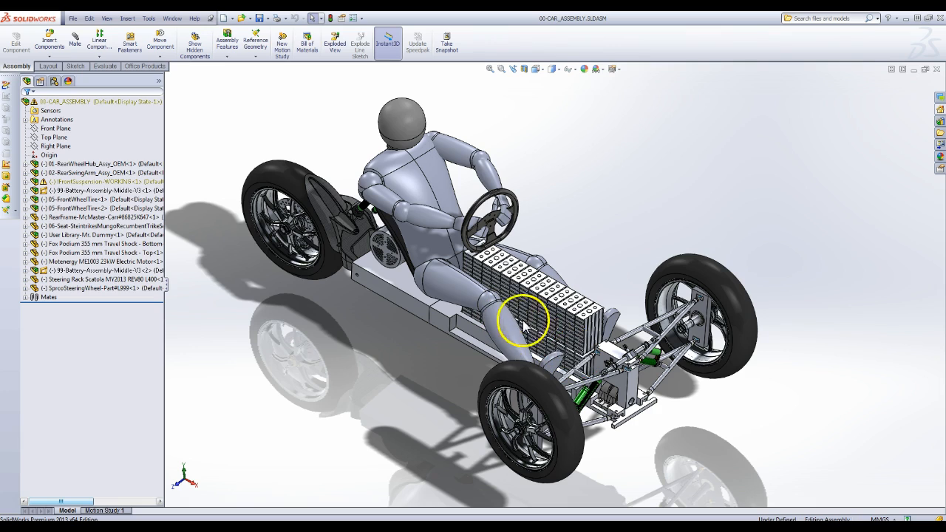
left_click_drag(521, 322, 491, 322)
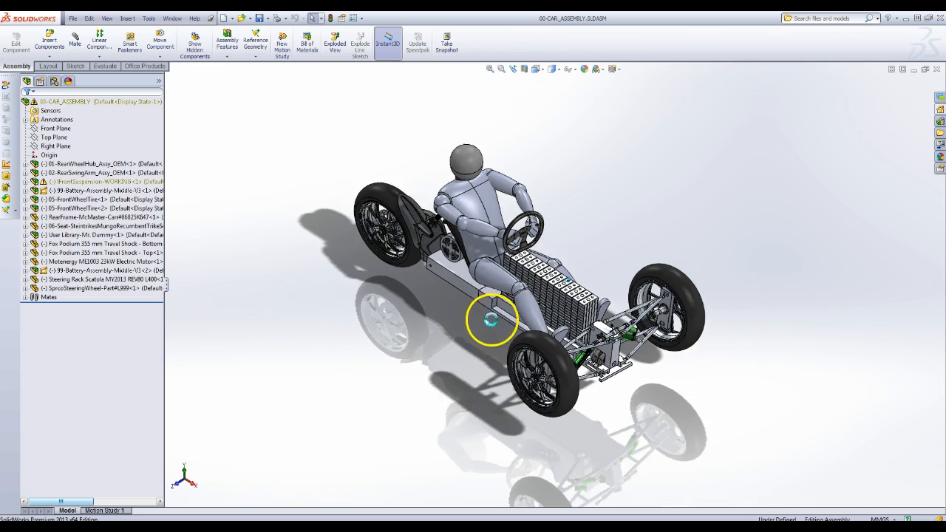
- Close in on the battery cells and front suspension
left_click_drag(491, 320, 565, 281)
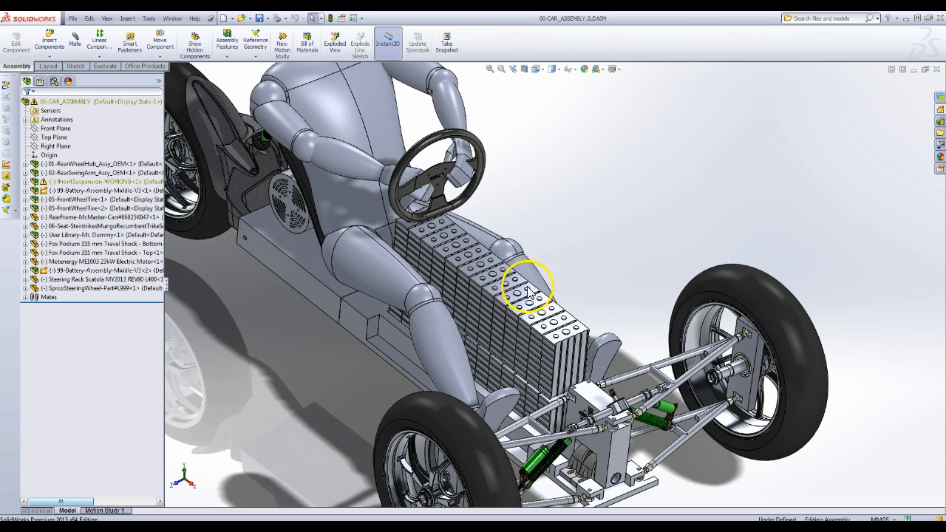
mouse_move(436, 176)
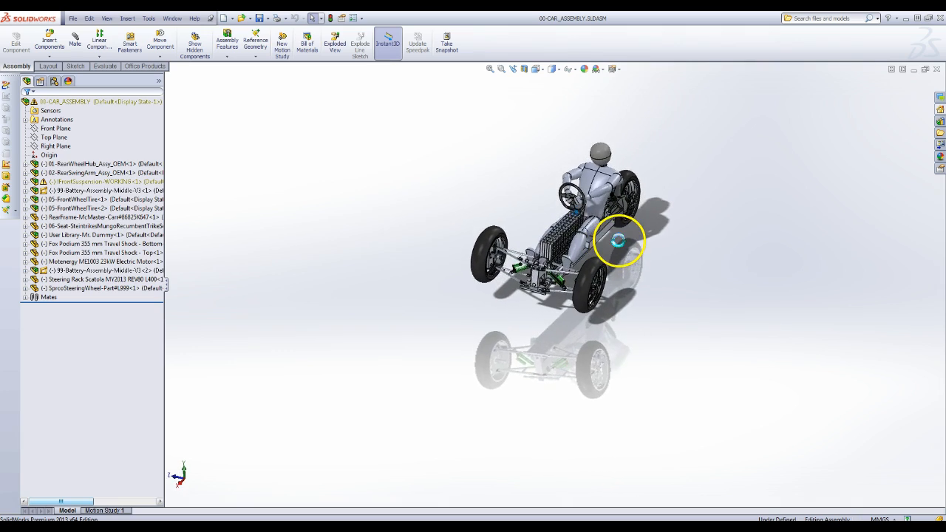
- Orbit to a side view close on battery pack and driver, then pull back to the full car
left_click_drag(618, 239, 603, 219)
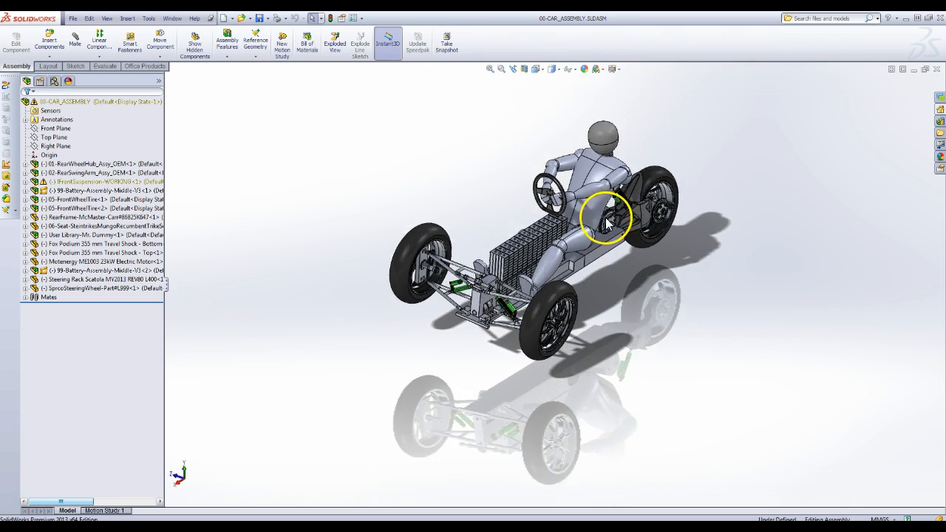
left_click_drag(606, 219, 466, 248)
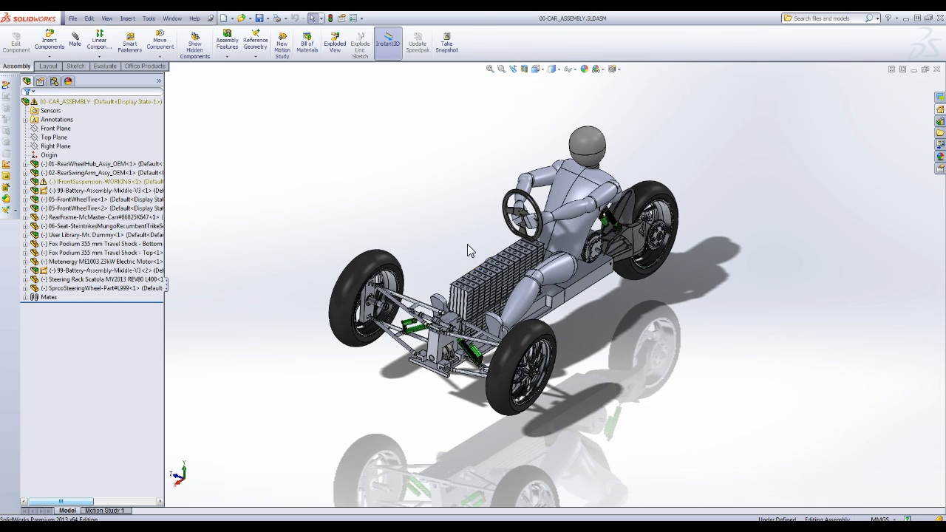
left_click_drag(470, 248, 515, 372)
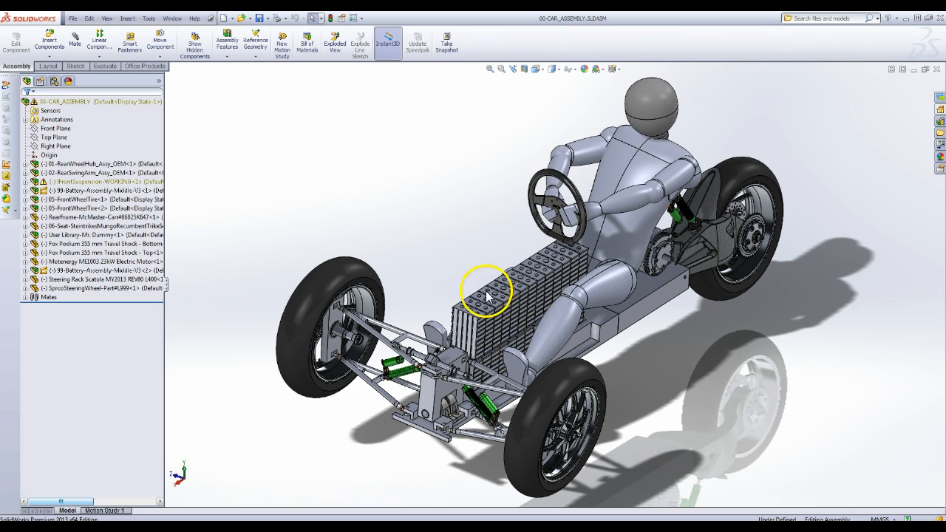
mouse_move(689, 275)
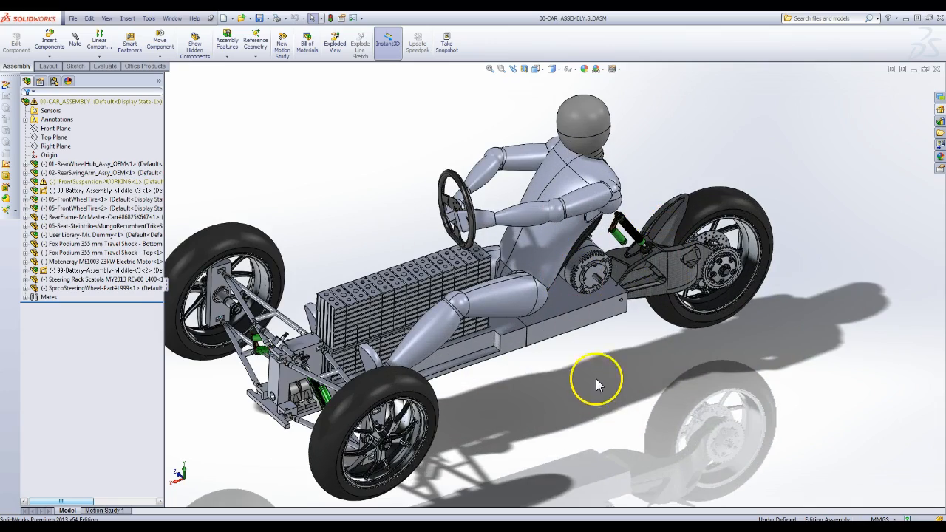
left_click_drag(599, 385, 589, 328)
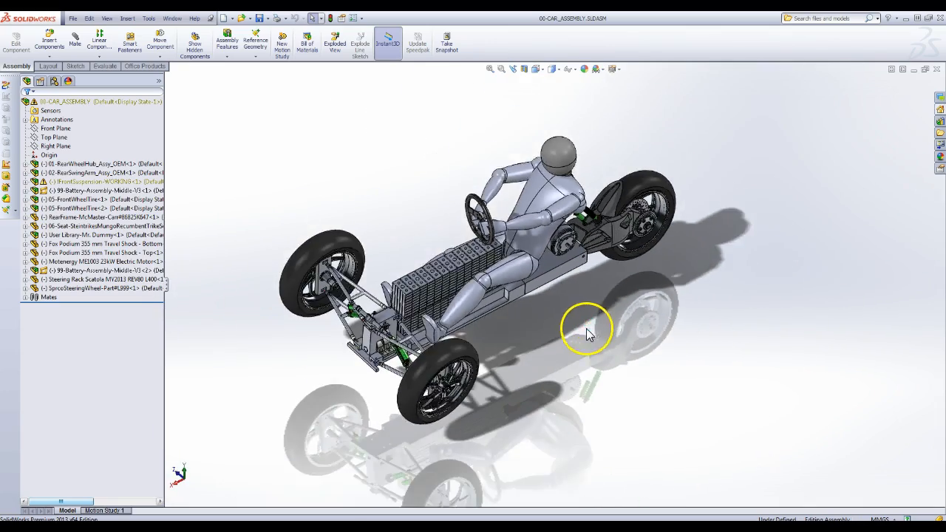